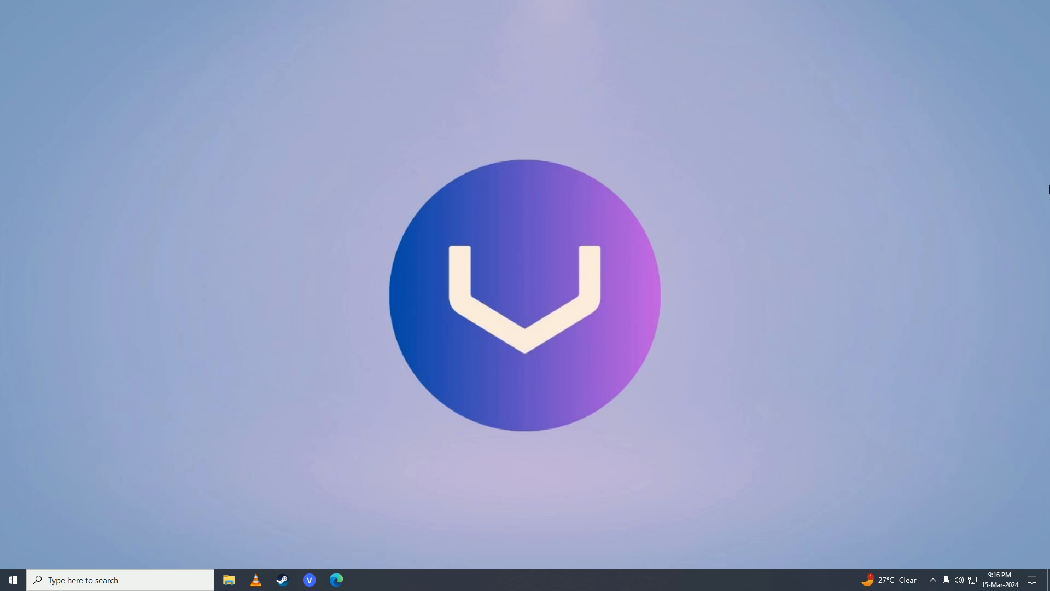
mouse_move(525, 429)
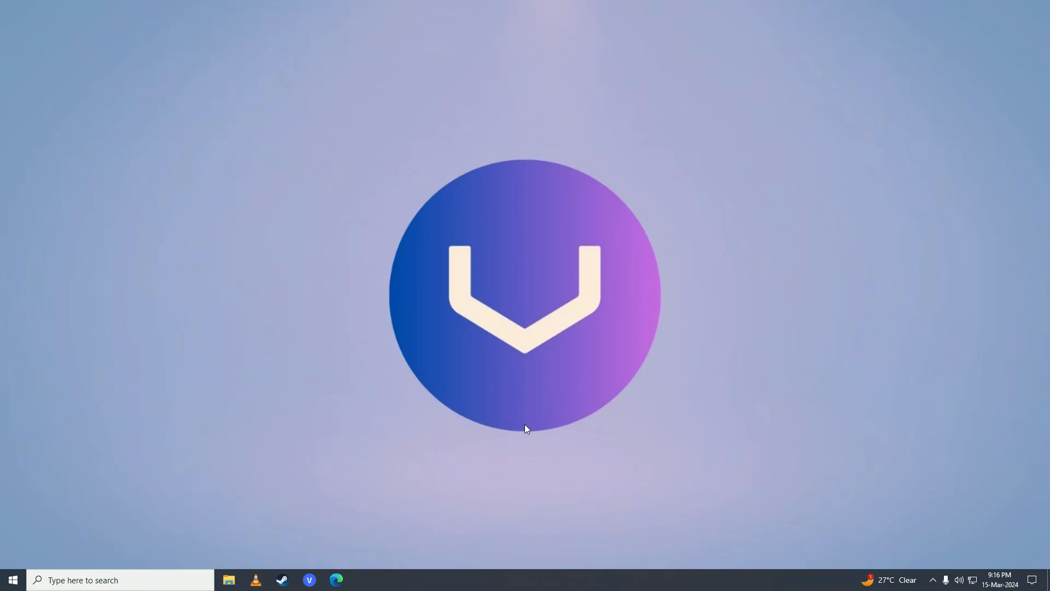
Step: Launch Edge and navigate to devin.ai to reach the Devin home page
left_click(336, 579)
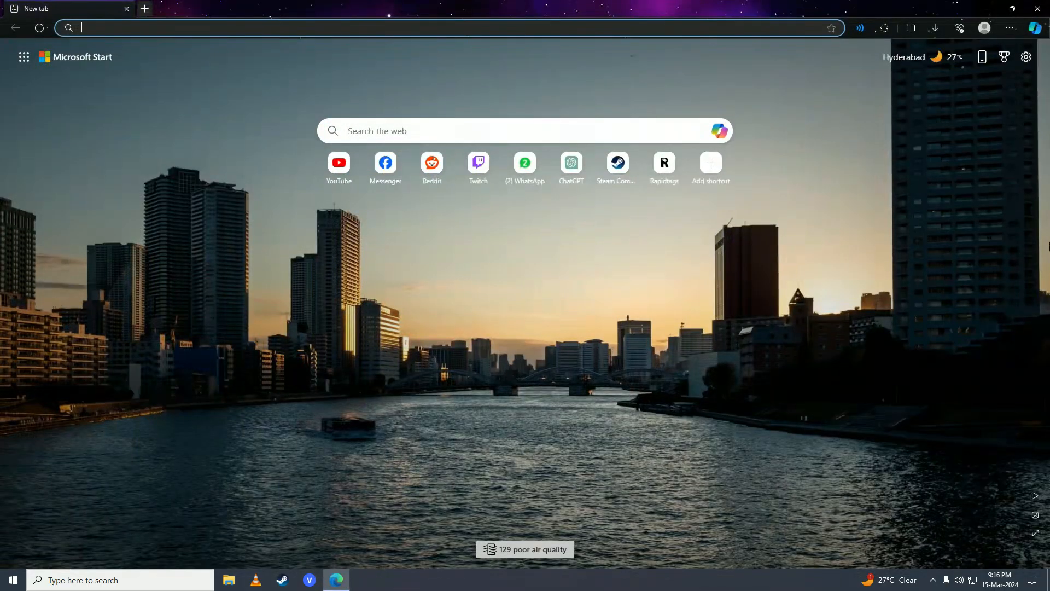
type("devin.ai")
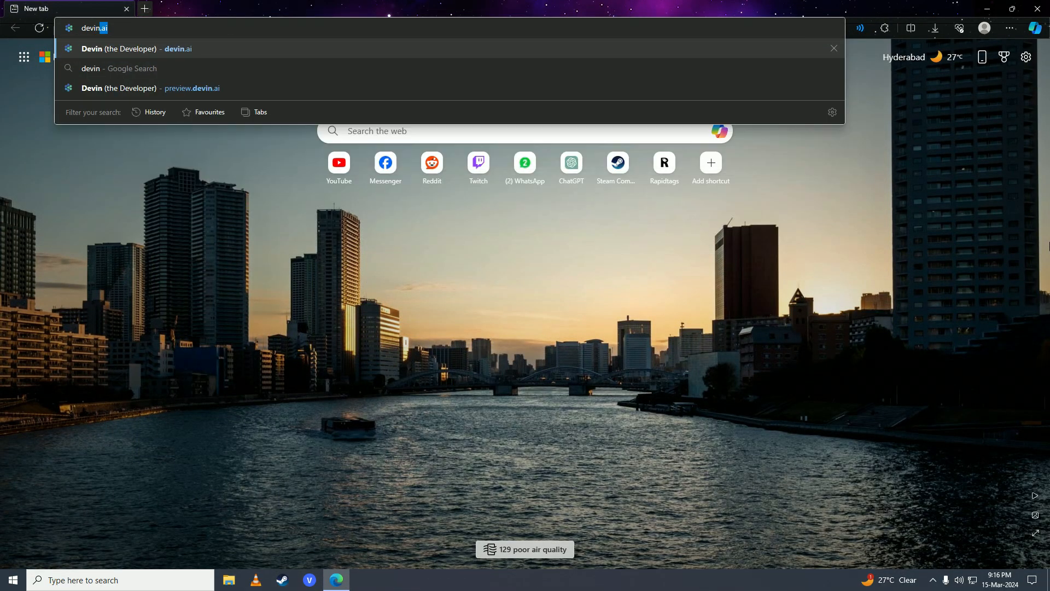
key("Enter")
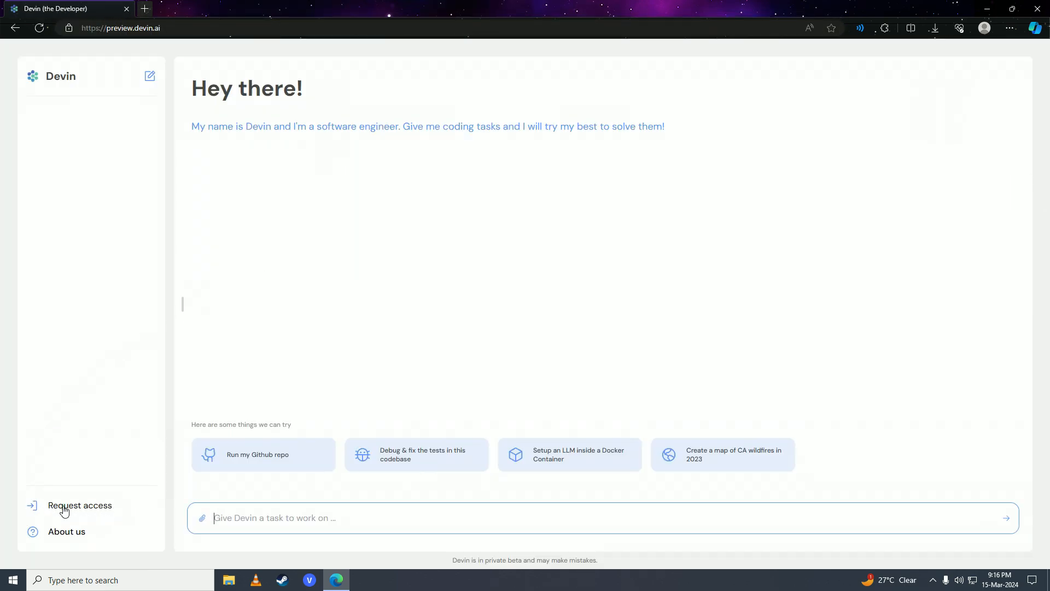
mouse_move(112, 510)
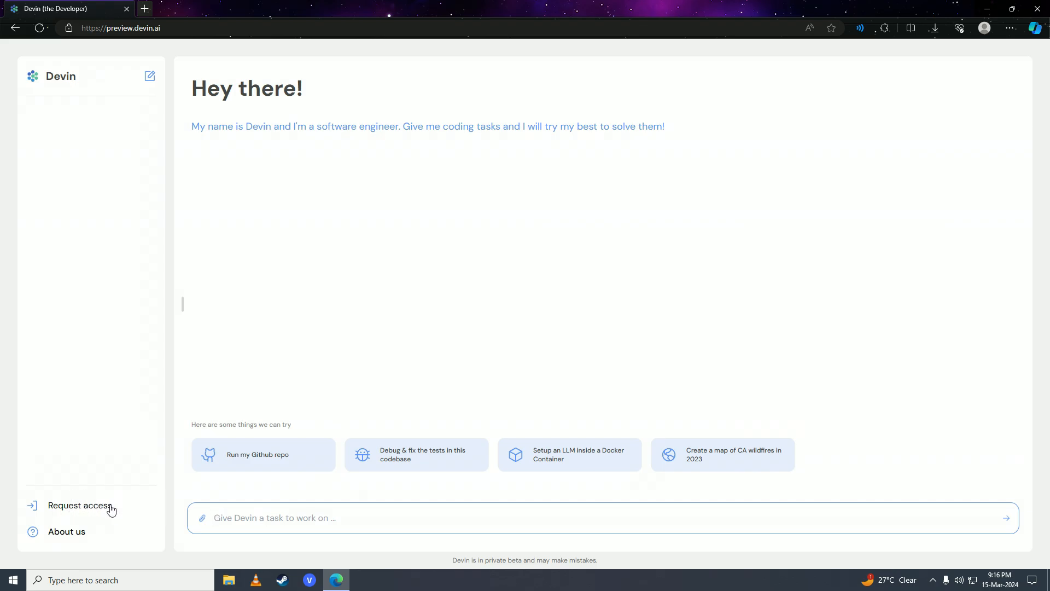
left_click(80, 505)
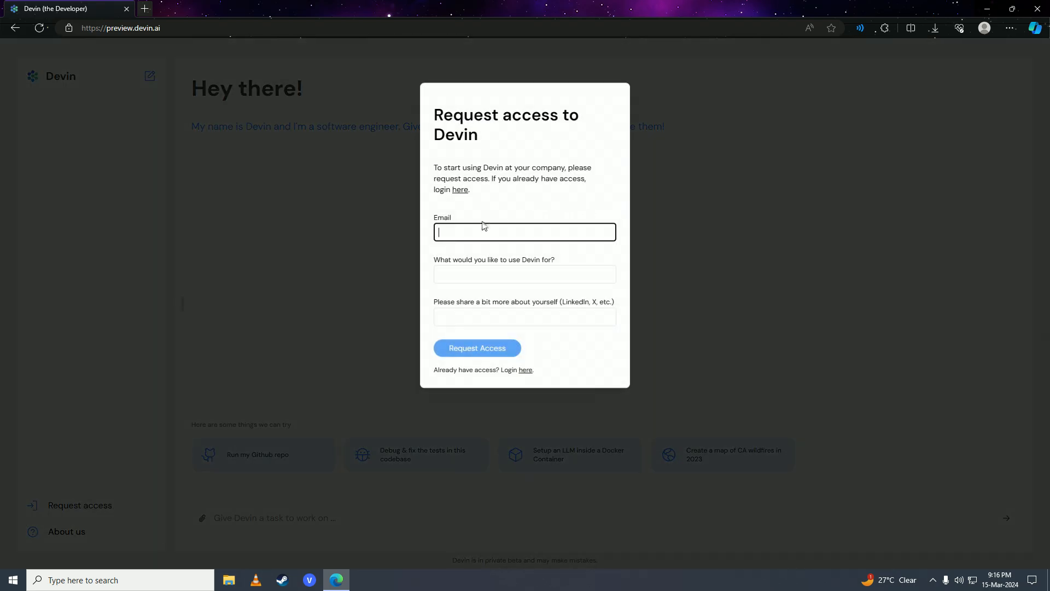
mouse_move(602, 232)
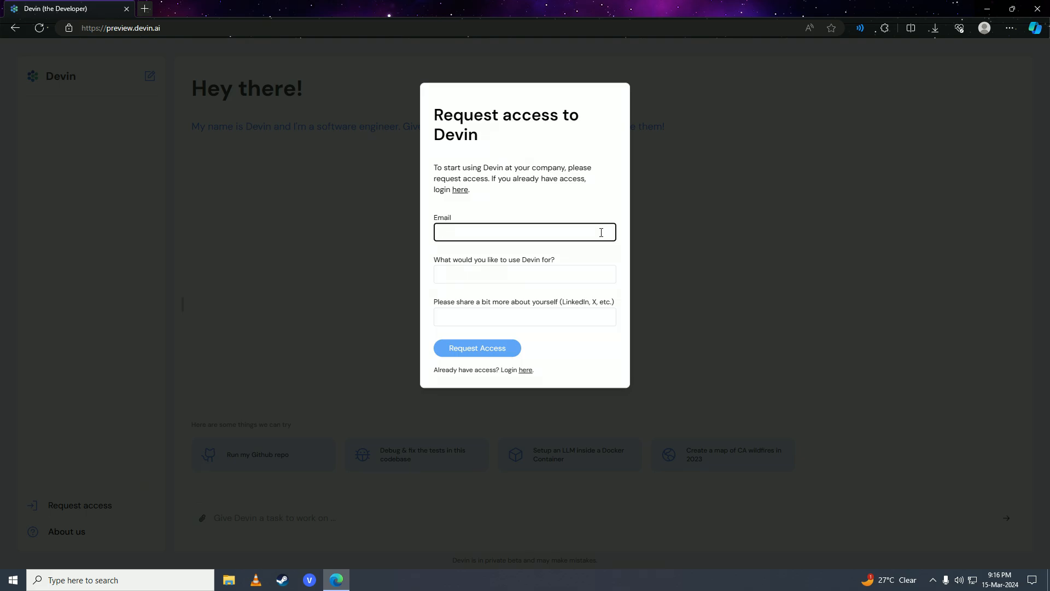
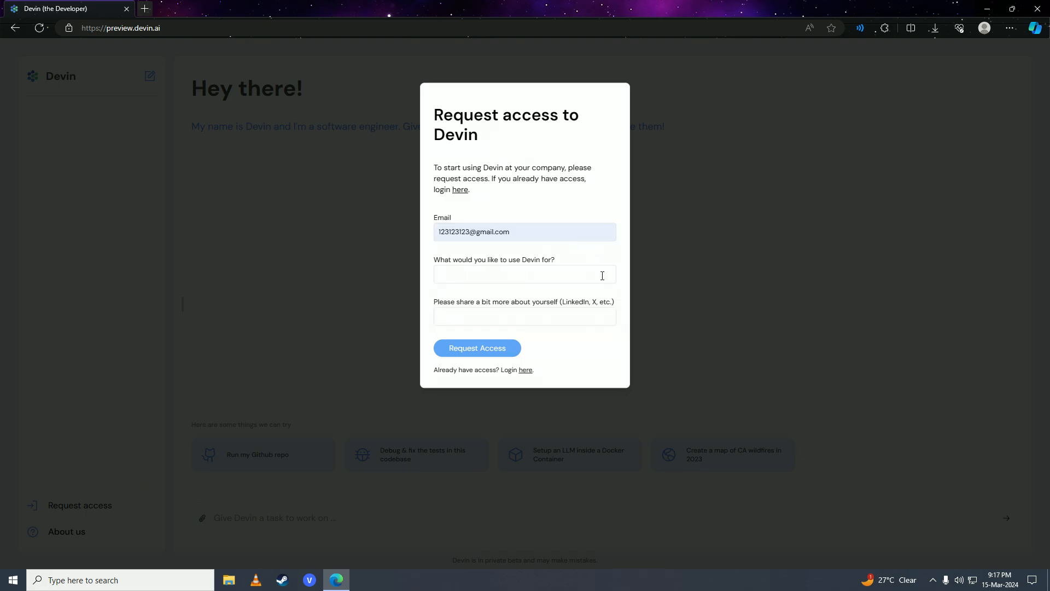
mouse_move(564, 273)
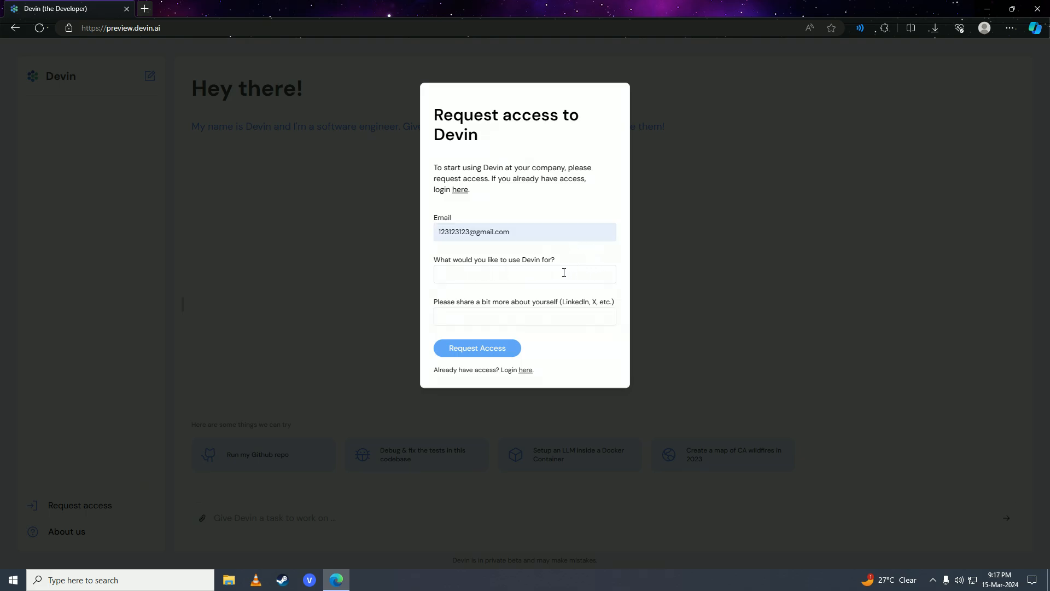
type("For fixing code, and stuff")
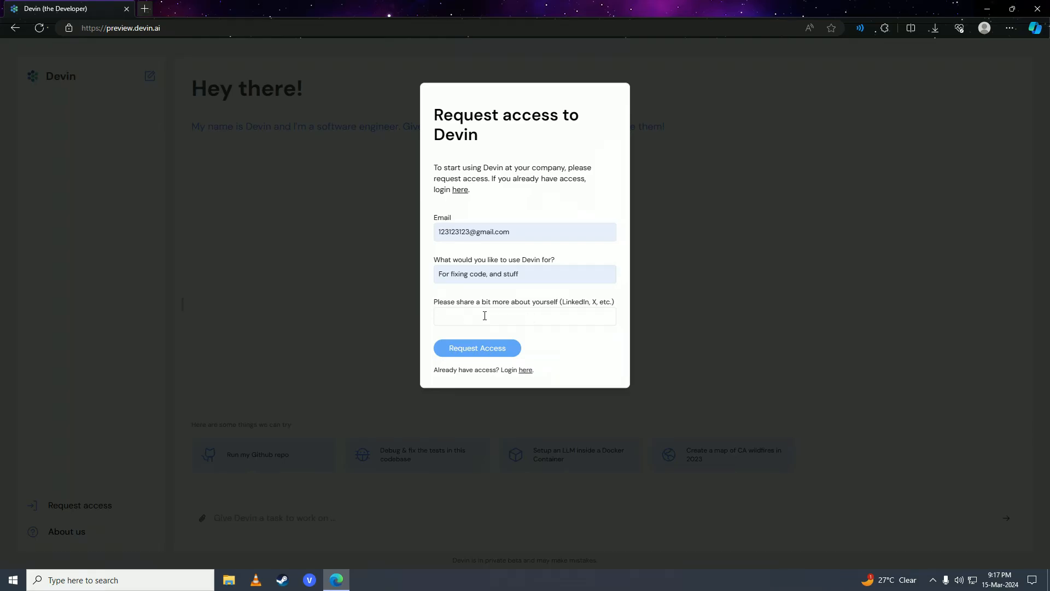
mouse_move(573, 311)
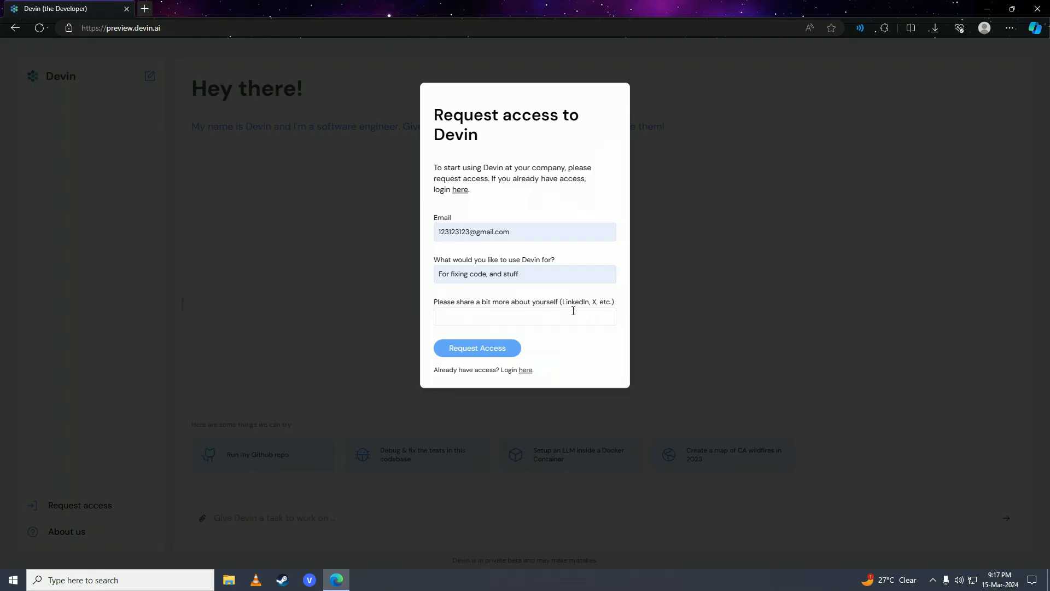
mouse_move(616, 309)
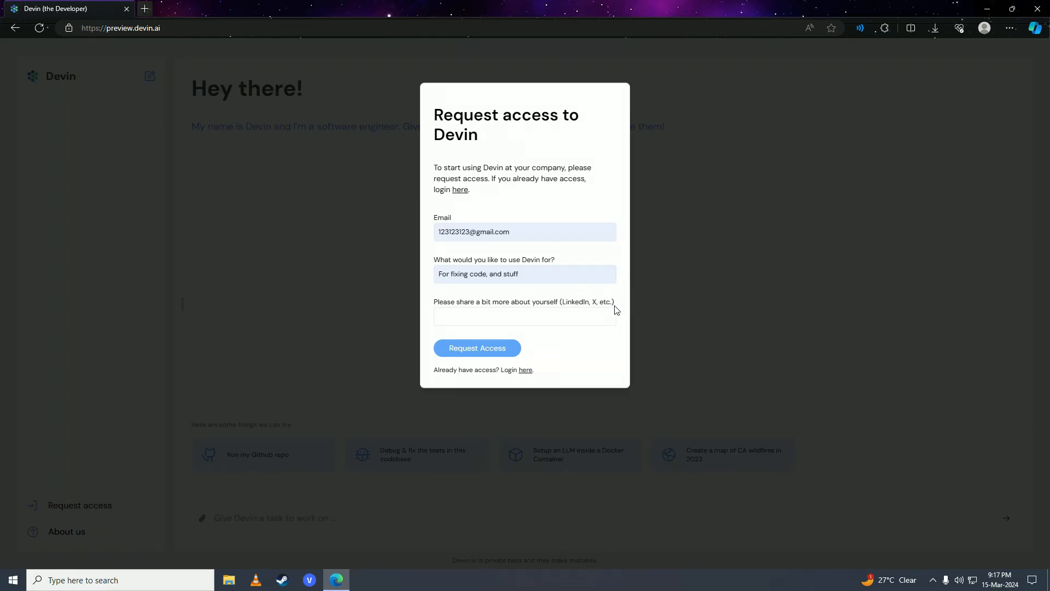
mouse_move(623, 261)
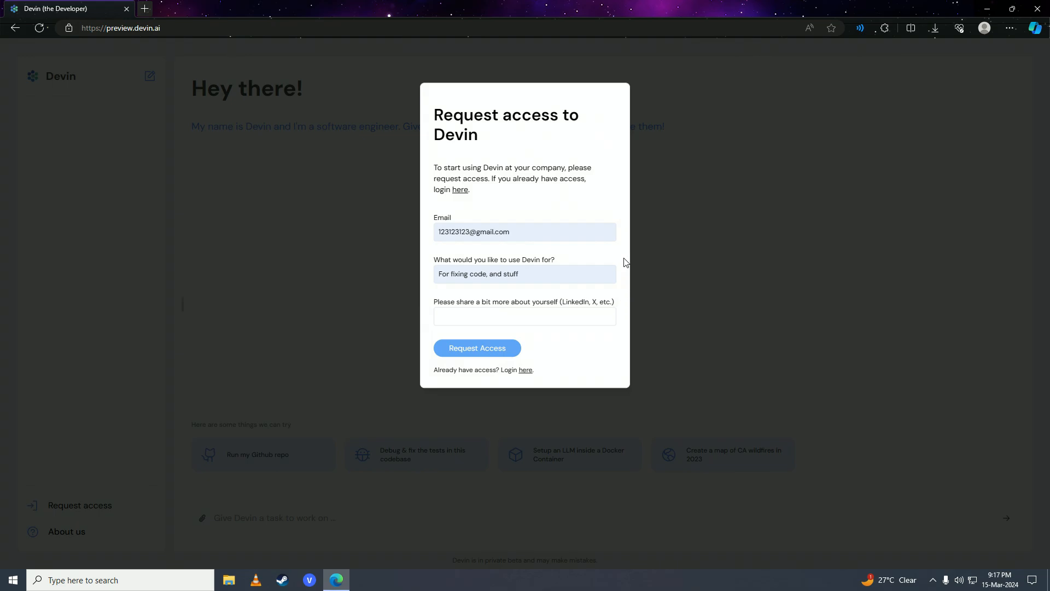
left_click(523, 316)
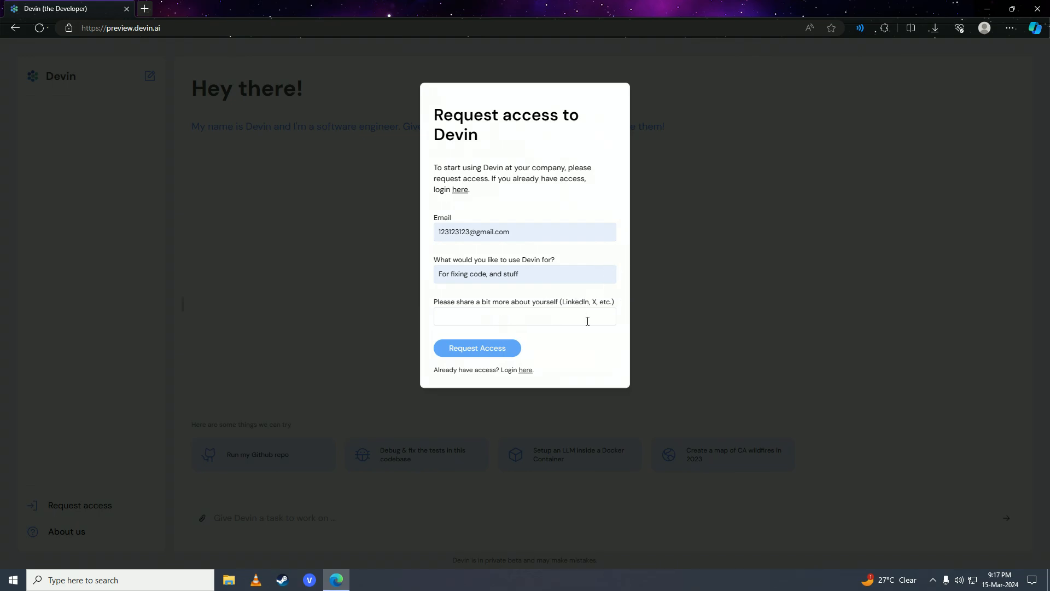
type("TutoRealm on YouTube")
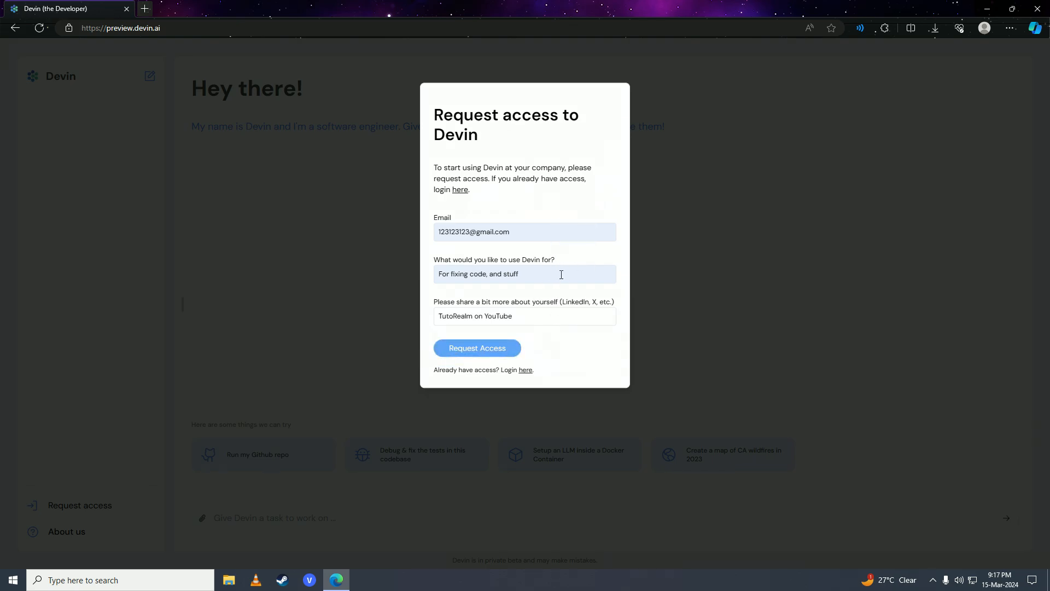
mouse_move(431, 337)
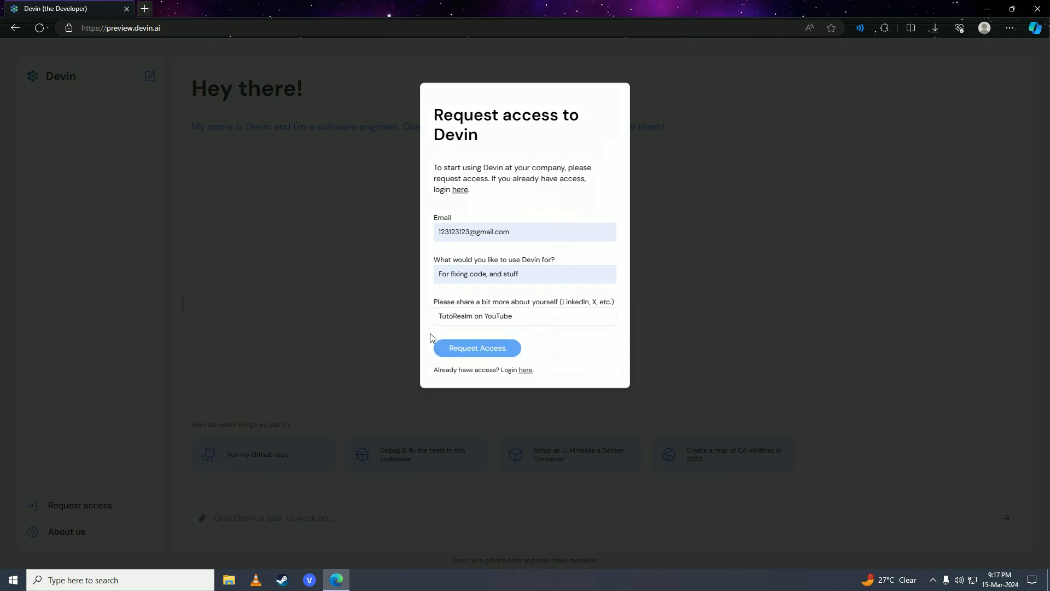
mouse_move(577, 350)
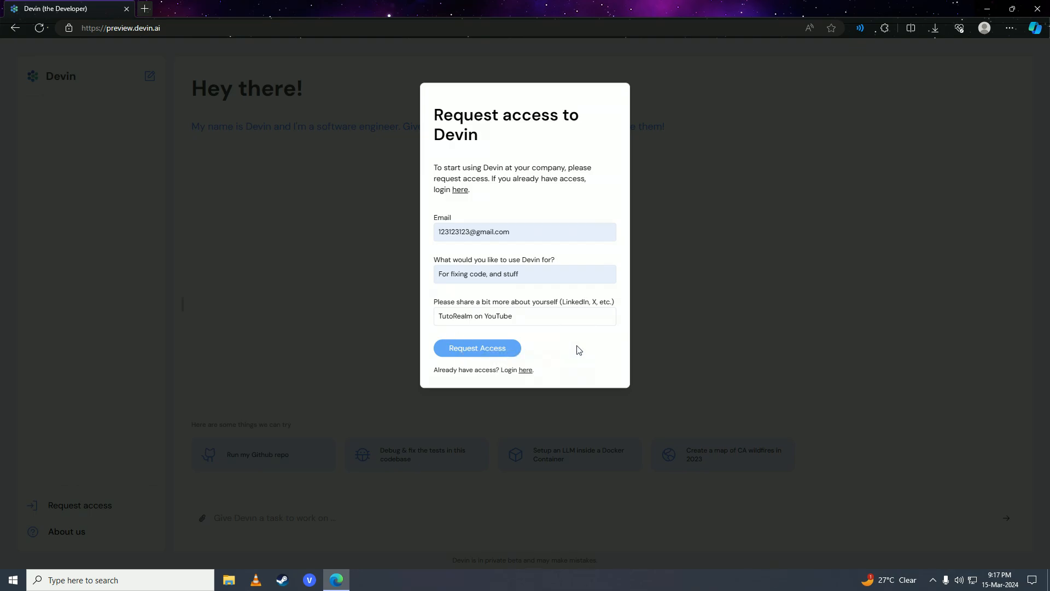
mouse_move(622, 295)
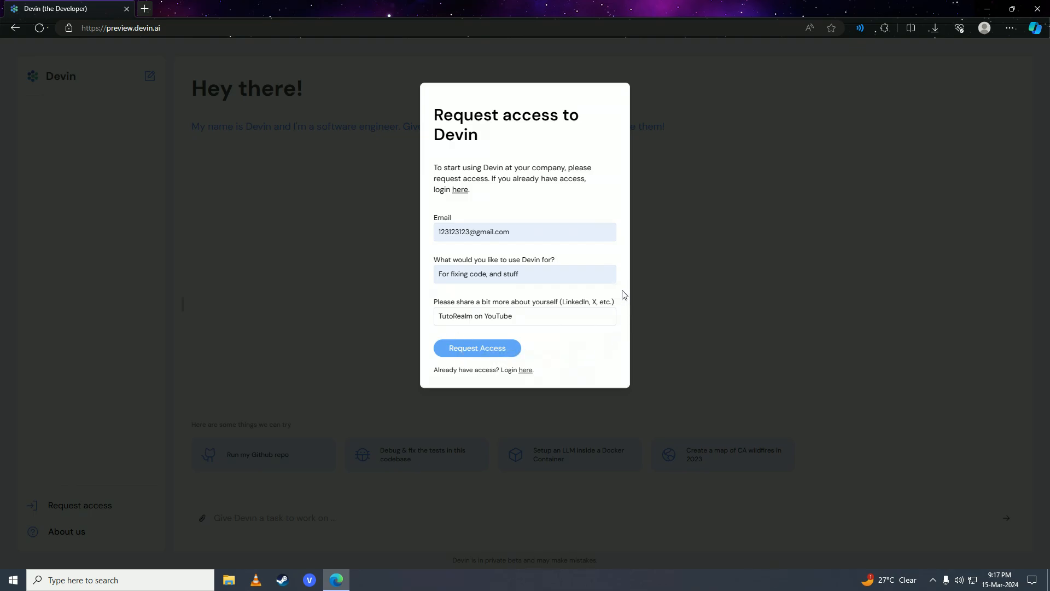
mouse_move(624, 290)
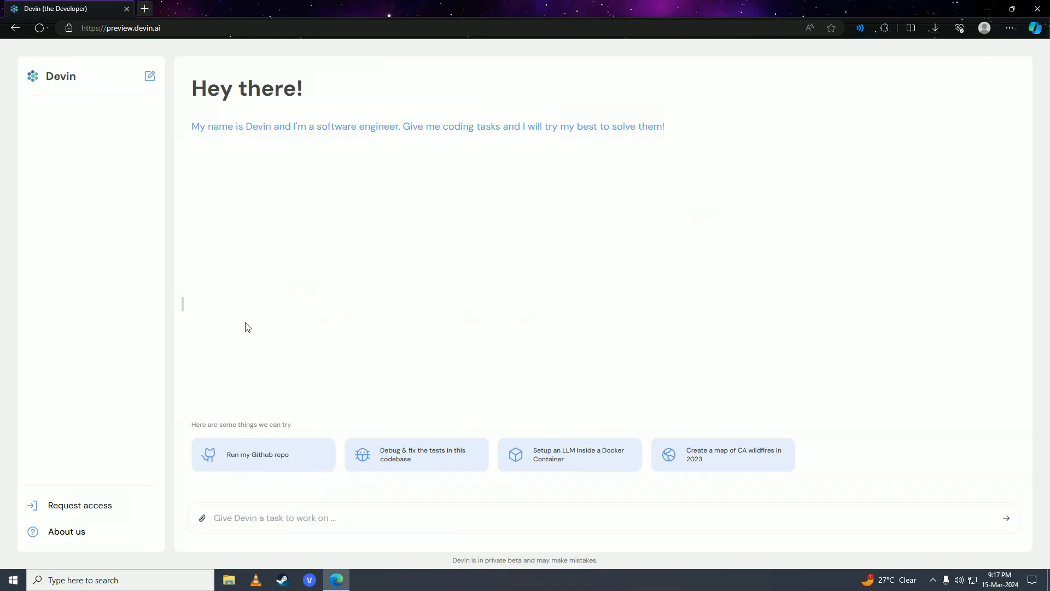
mouse_move(223, 344)
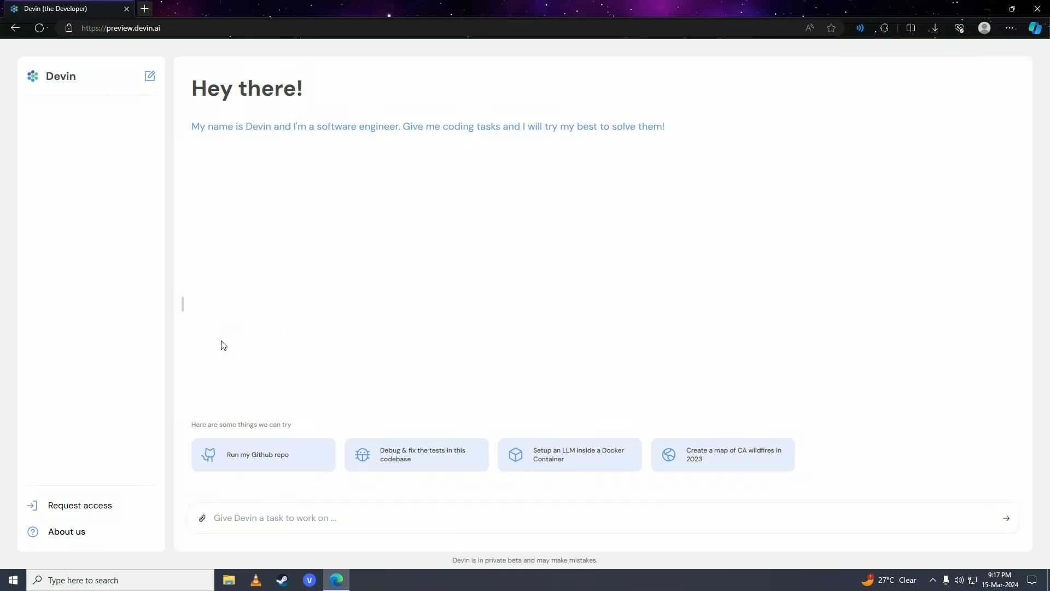
mouse_move(453, 565)
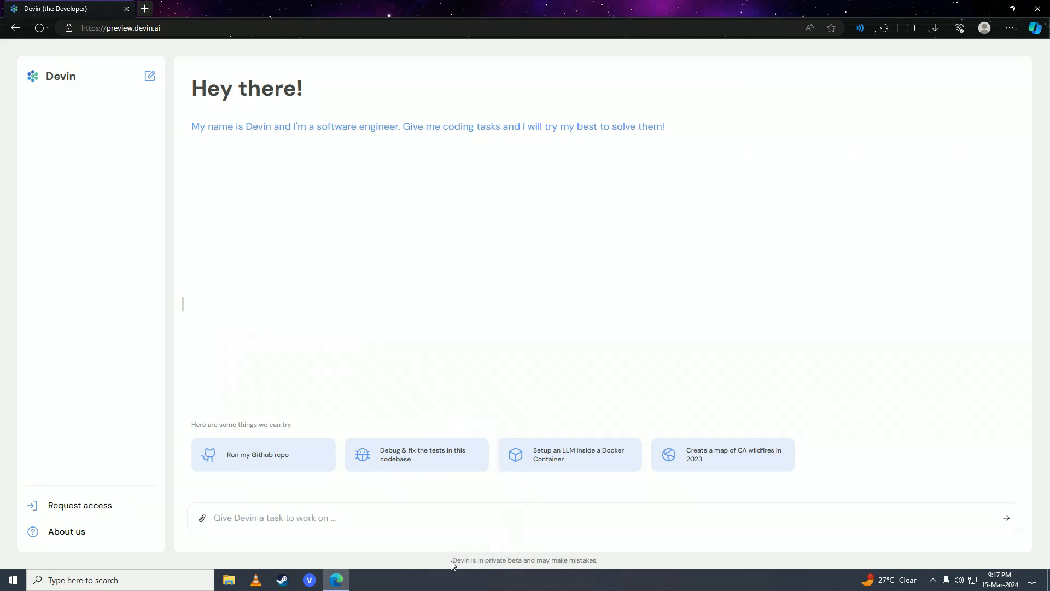
Step: Submit the access request, returning to the home page with its private-beta notice
double_click(524, 561)
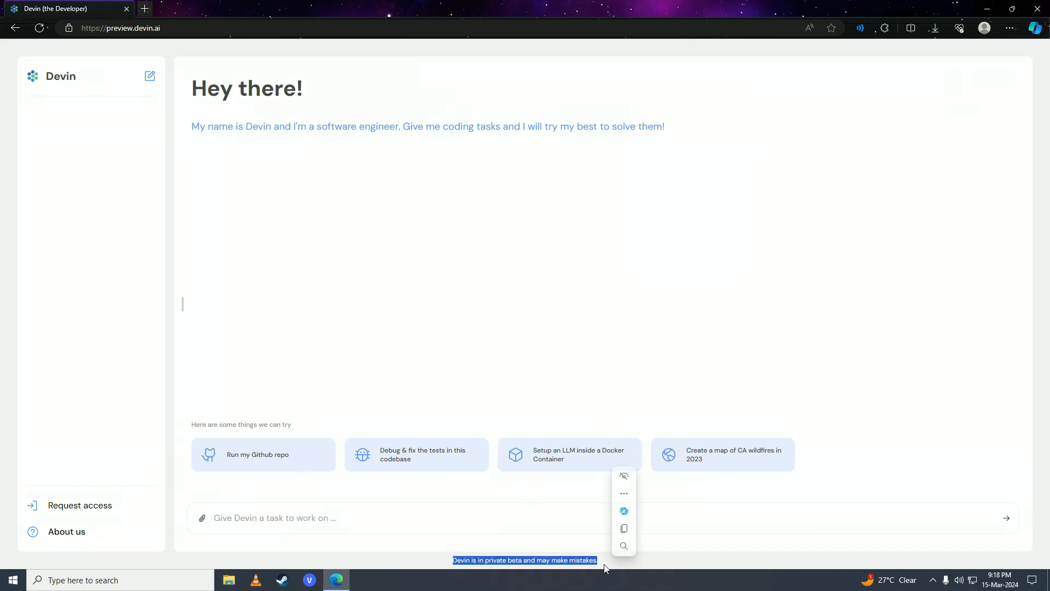